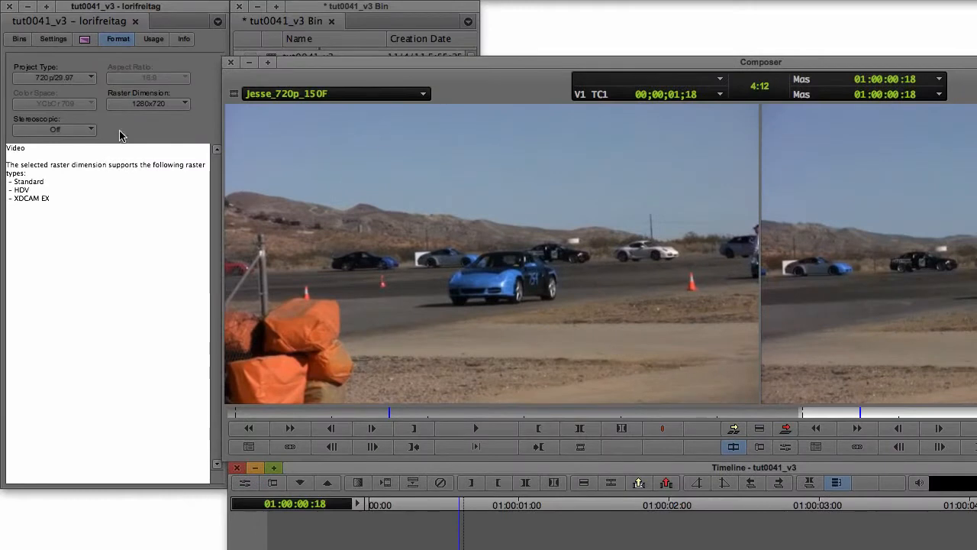
Apply the RE:Vision Twixtor effect to the car clip from the Effects categories.
left_click(86, 40)
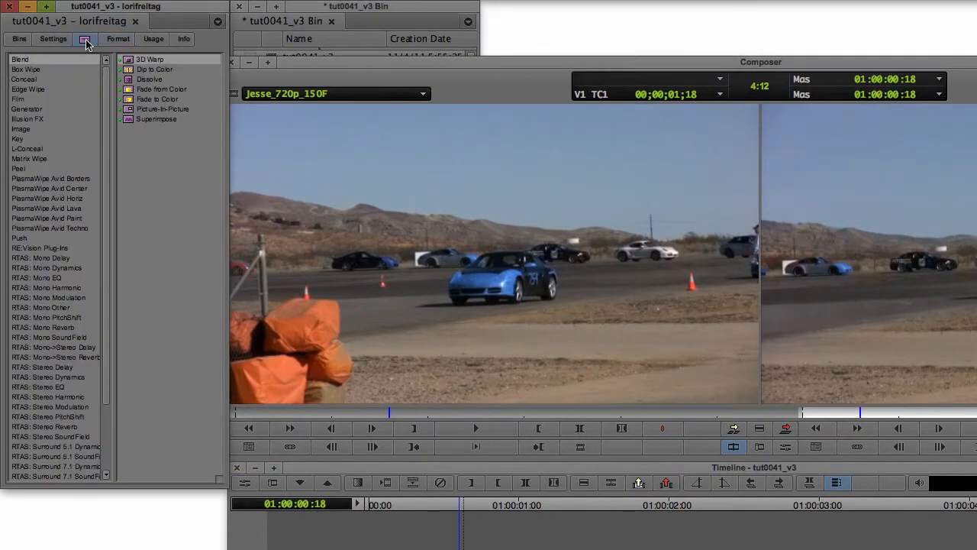
left_click(40, 247)
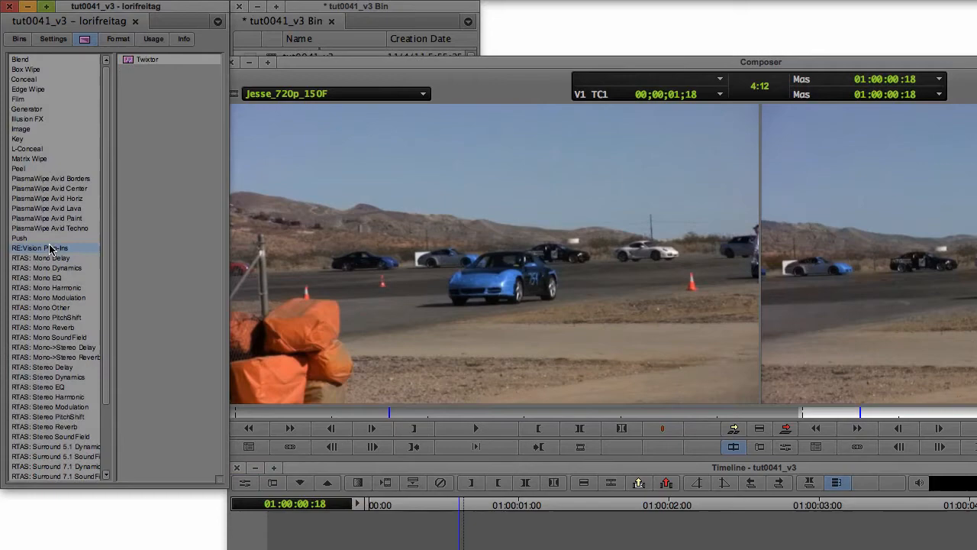
left_click(39, 247)
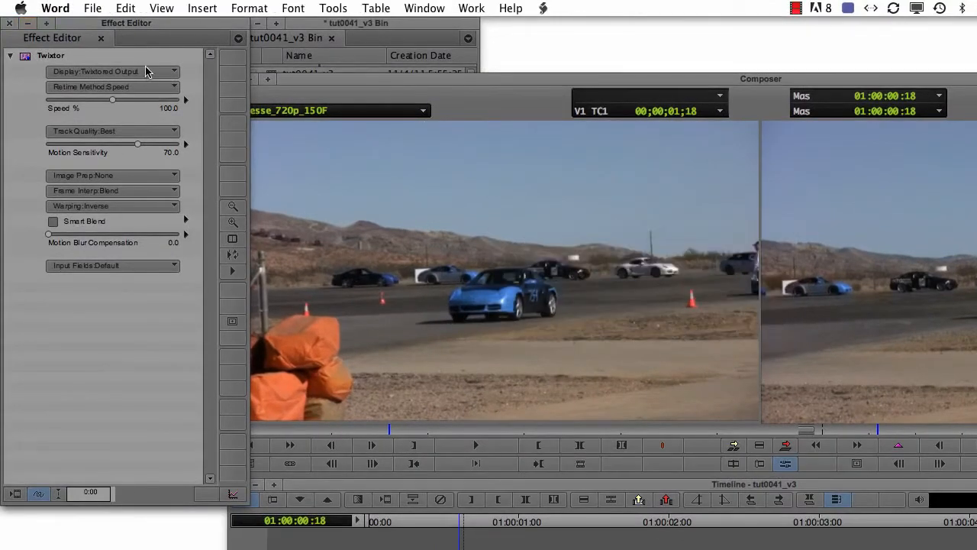
left_click(113, 71)
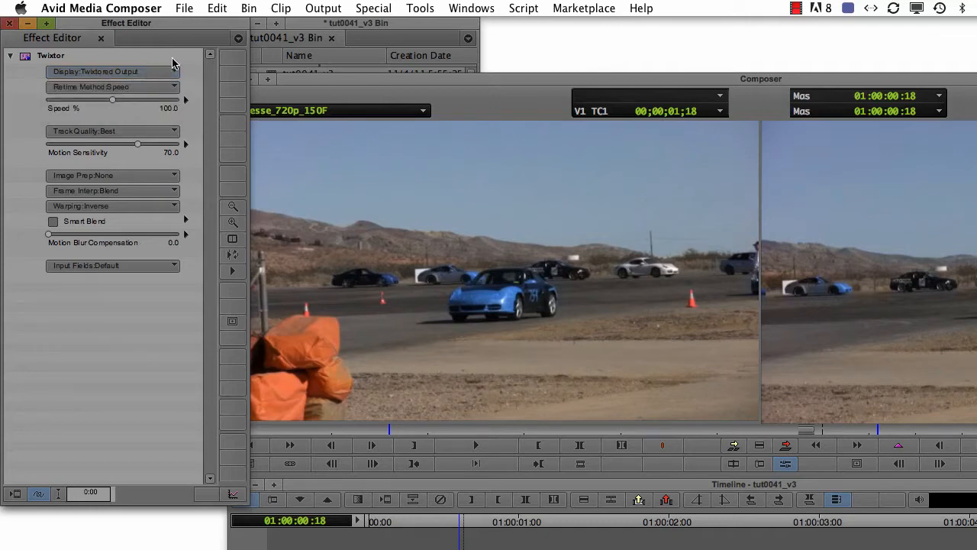
mouse_move(146, 94)
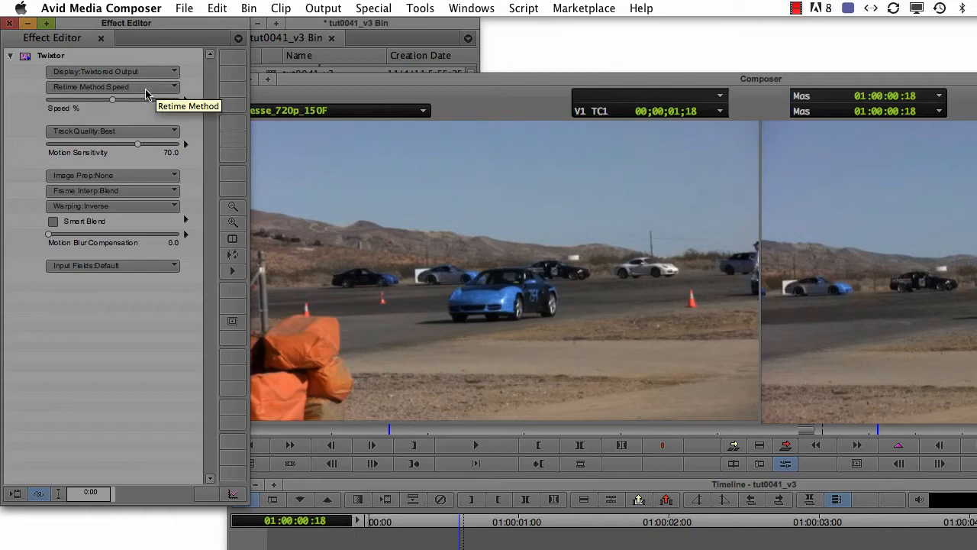
left_click(113, 86)
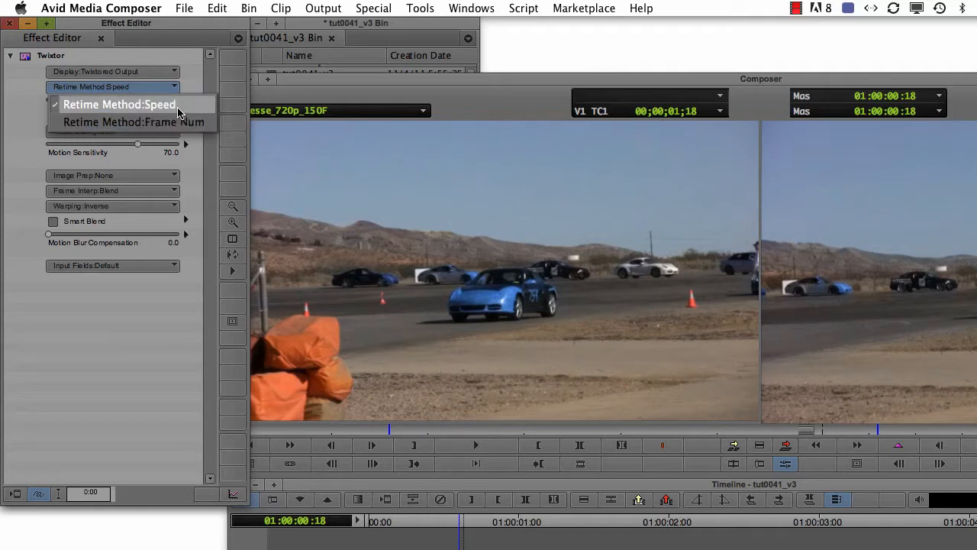
left_click(119, 104)
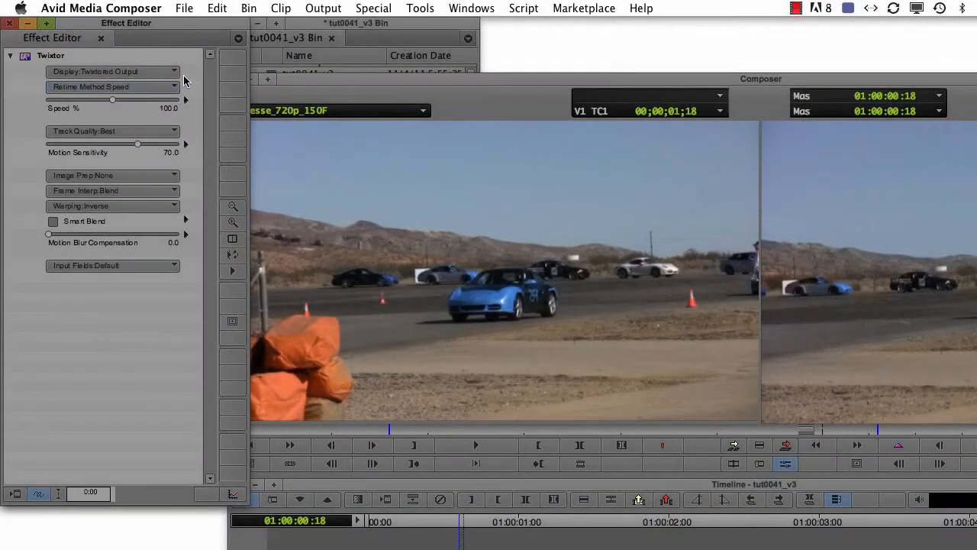
Set the Twixtor Speed % to 50 for half-speed playback.
left_click(113, 85)
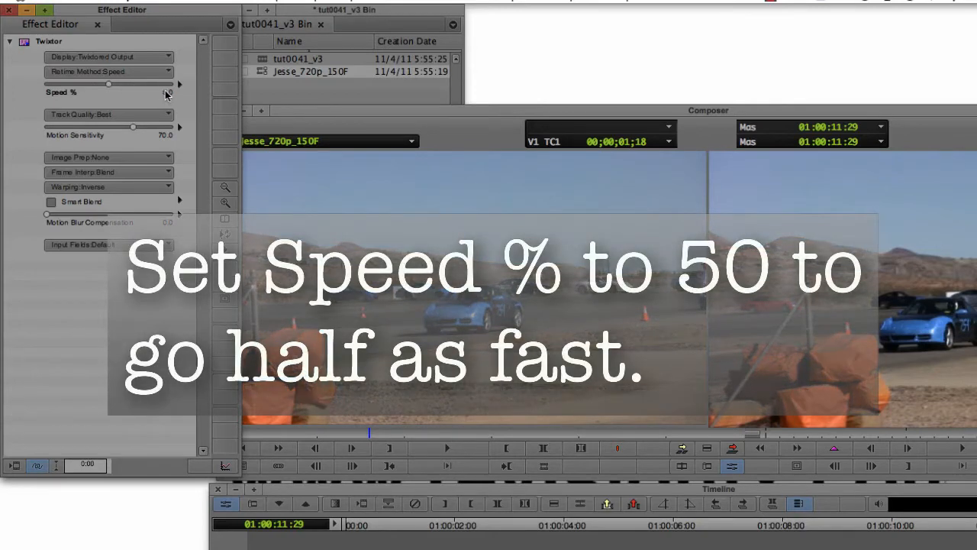
type("50")
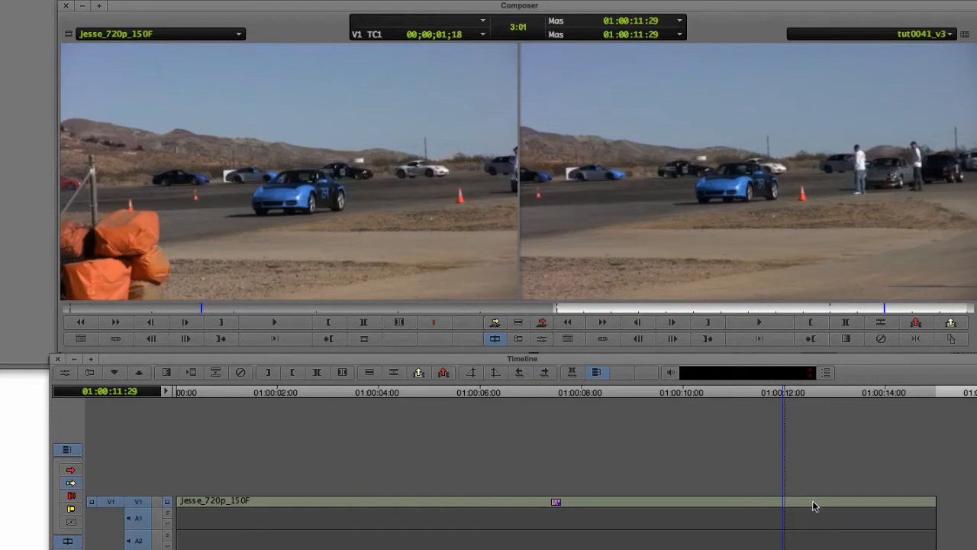
mouse_move(751, 451)
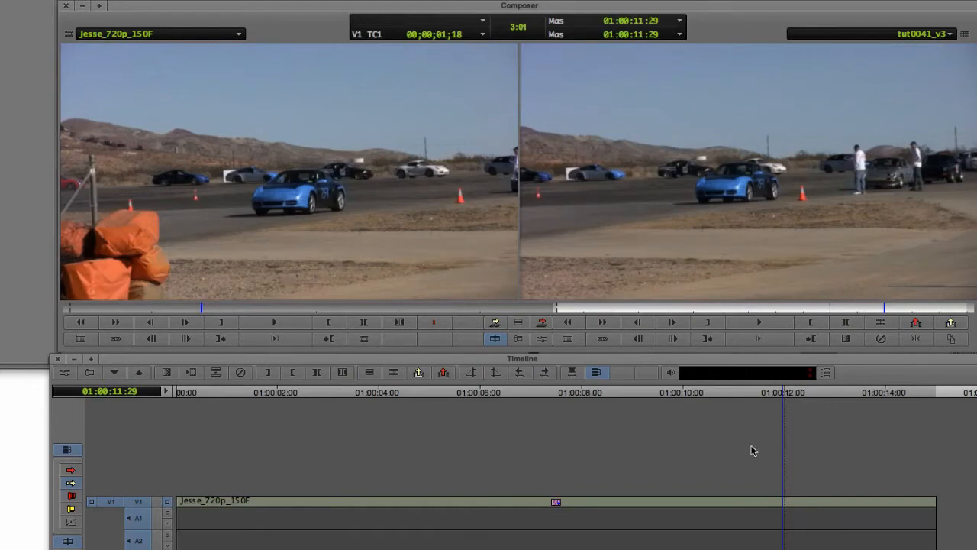
mouse_move(831, 506)
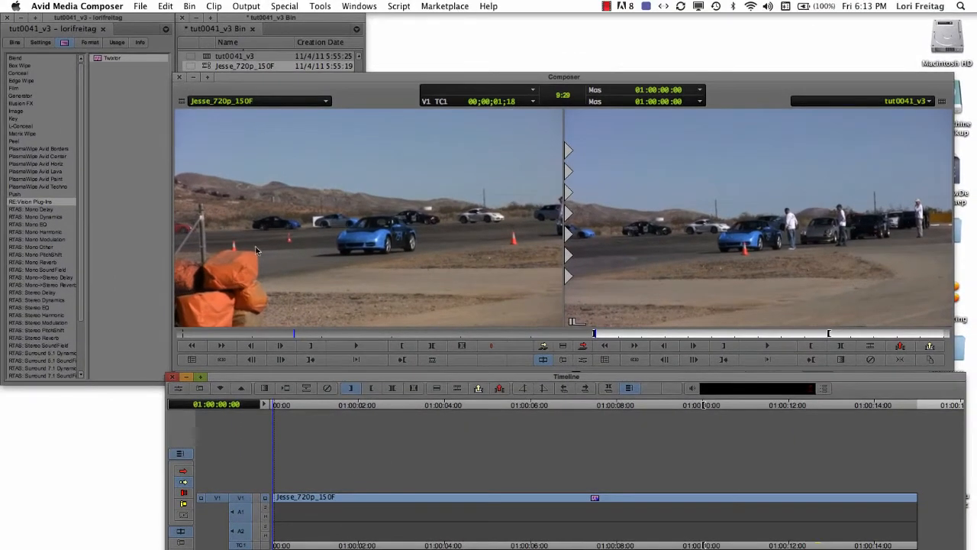
Run Special > Video Mixdown on the half-speed sequence.
left_click(284, 6)
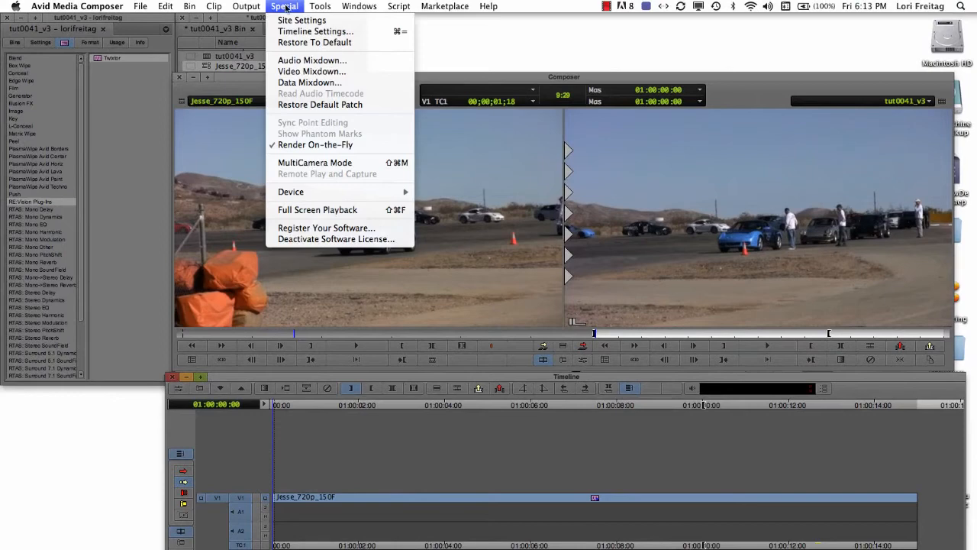
mouse_move(312, 72)
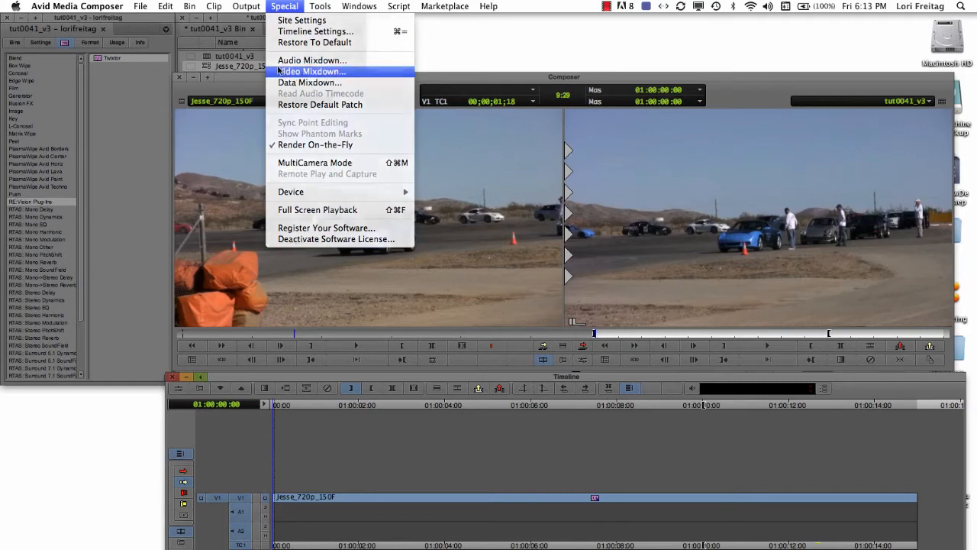
left_click(312, 72)
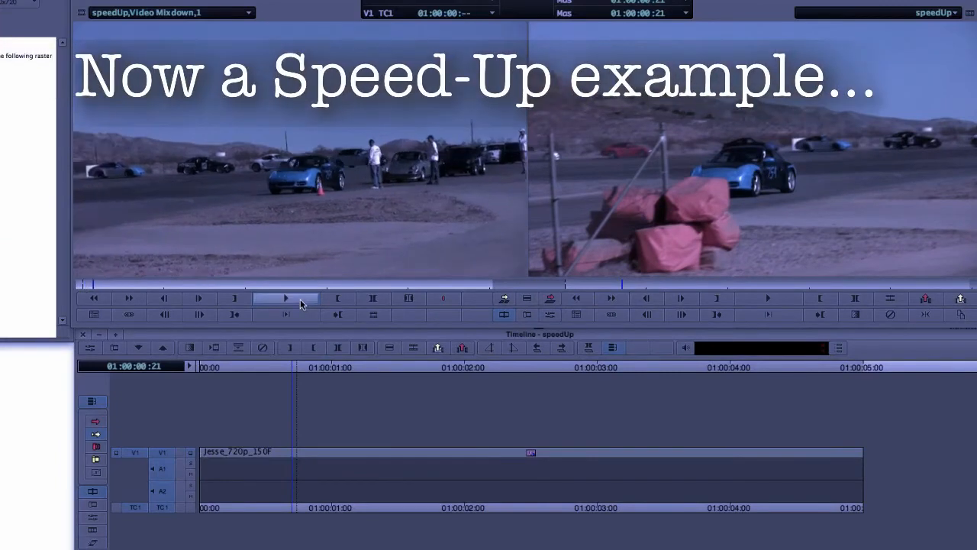
Edit the Jesse_720p_150F clip into a new untitled sequence.
left_click(287, 298)
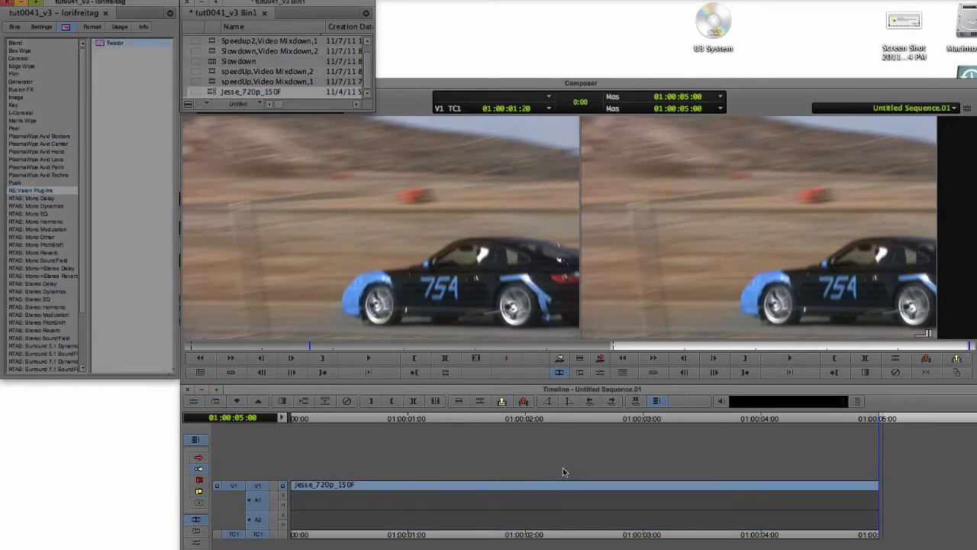
Apply Twixtor to the clip in the new sequence and show its Speed % setting.
left_click(562, 486)
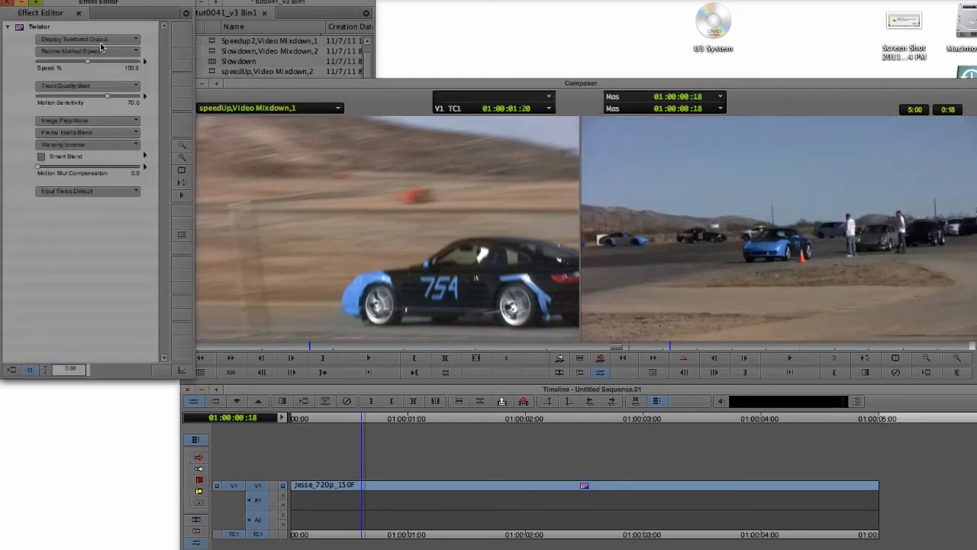
left_click(89, 39)
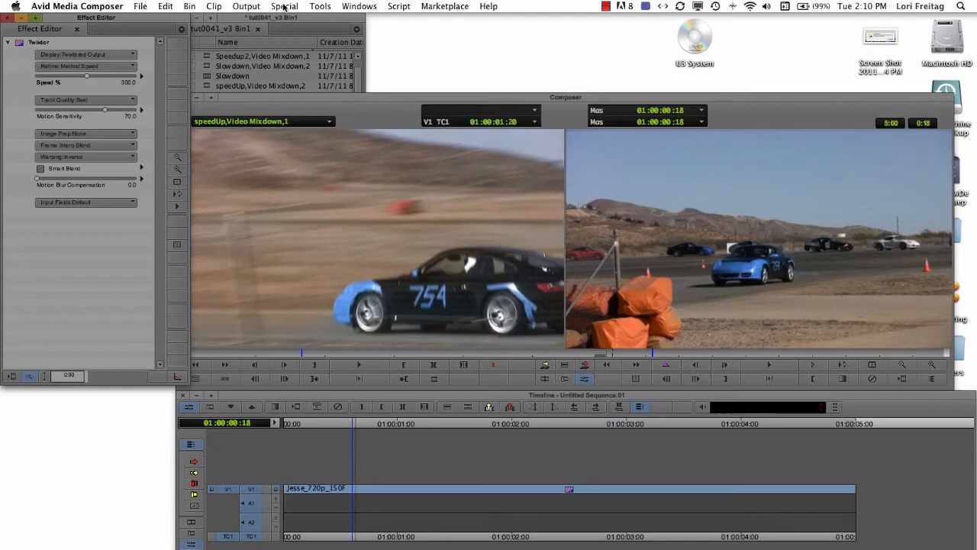
Play the speedUp mixdown clip, then return to Special for another video mixdown.
left_click(284, 6)
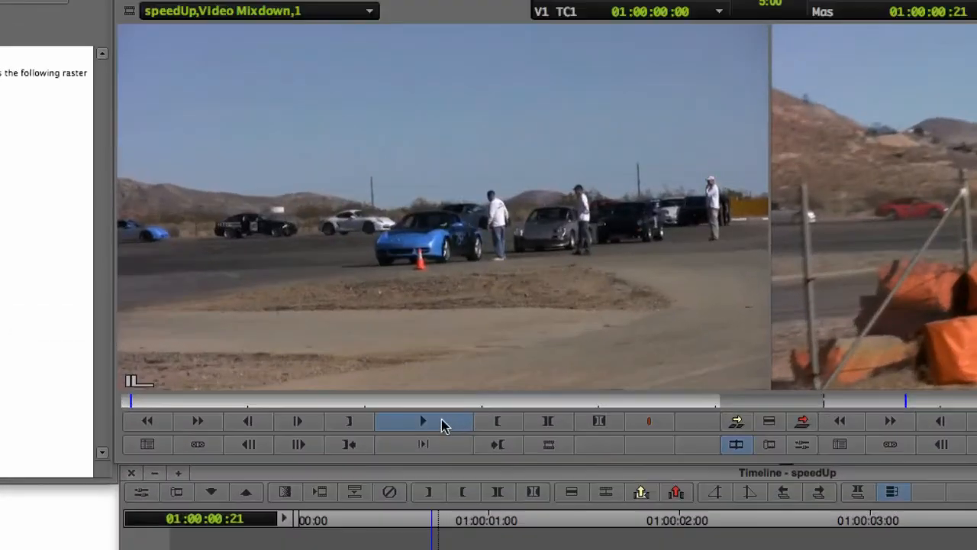
mouse_move(446, 427)
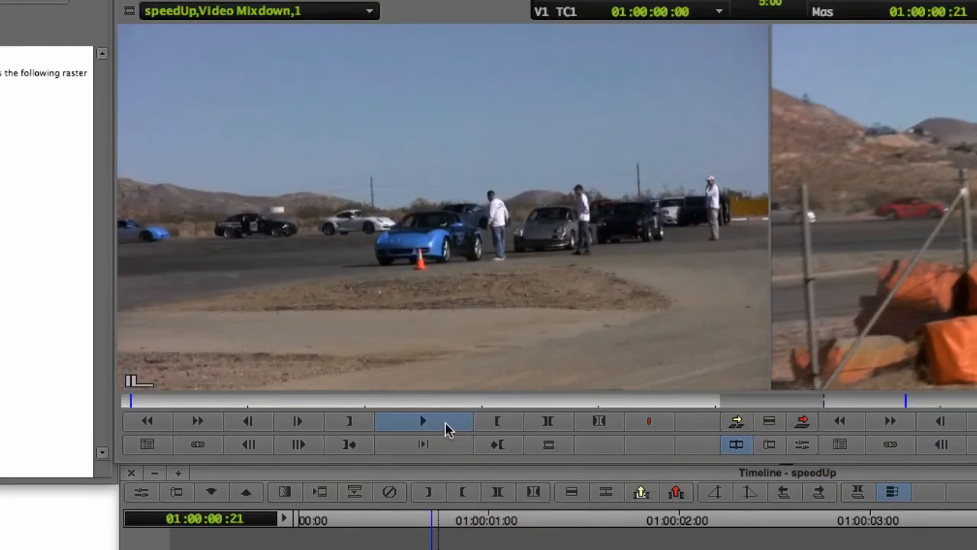
left_click(421, 422)
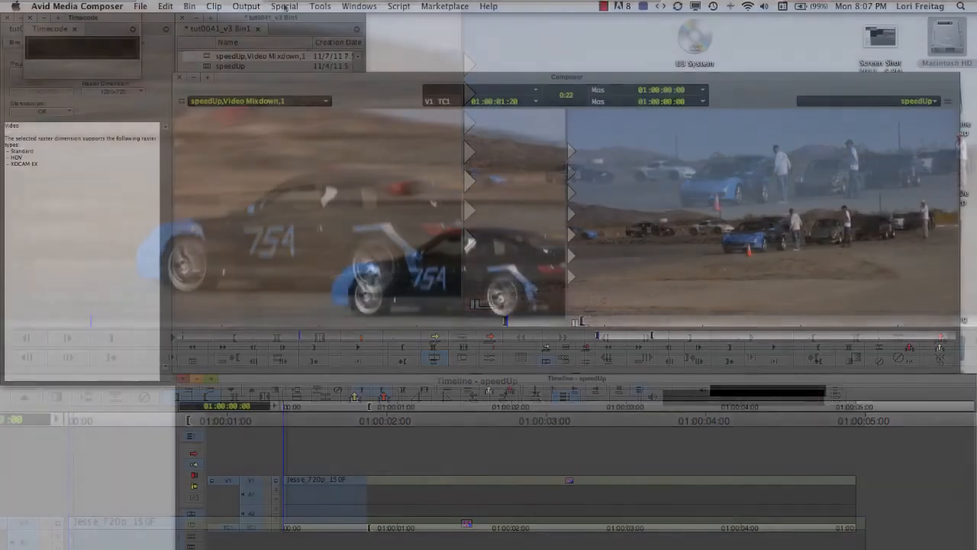
left_click(284, 6)
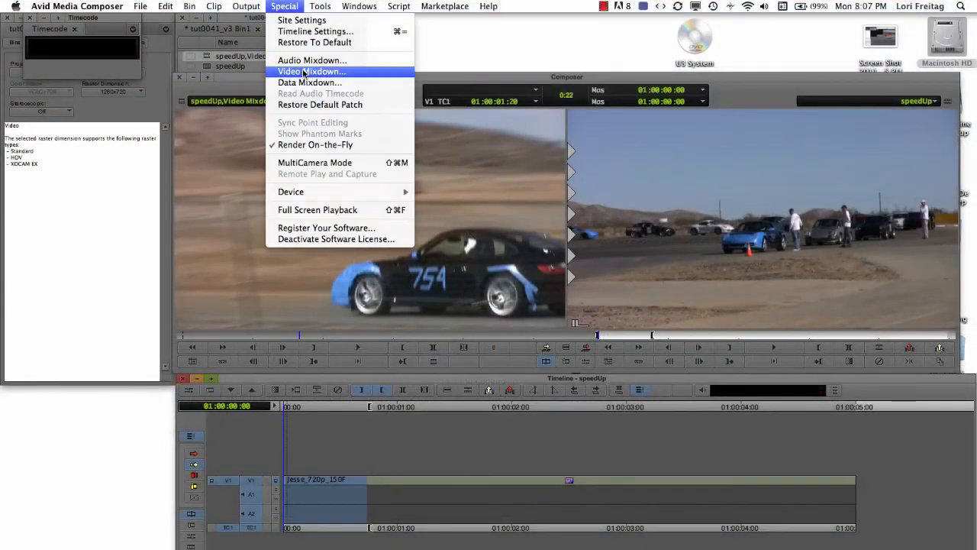